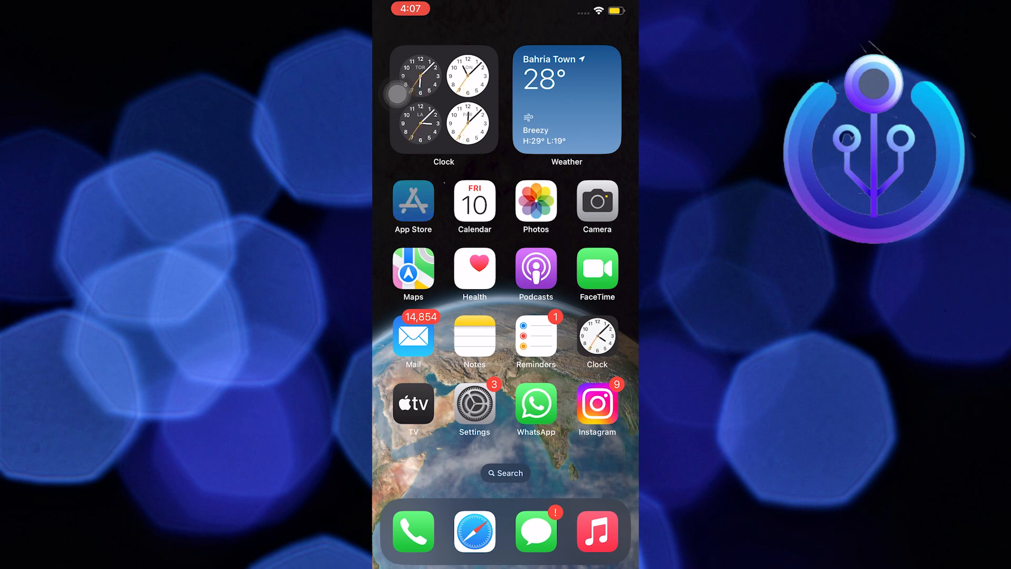
Launch the App Store from the home screen.
left_click(413, 201)
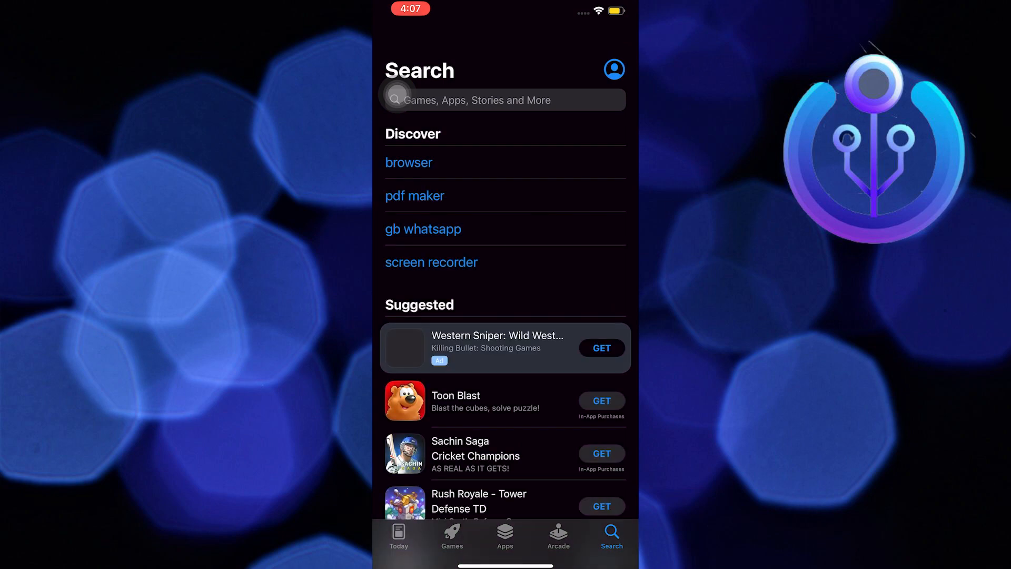
Search the App Store for 'audible' using the 'au' suggestion.
left_click(503, 101)
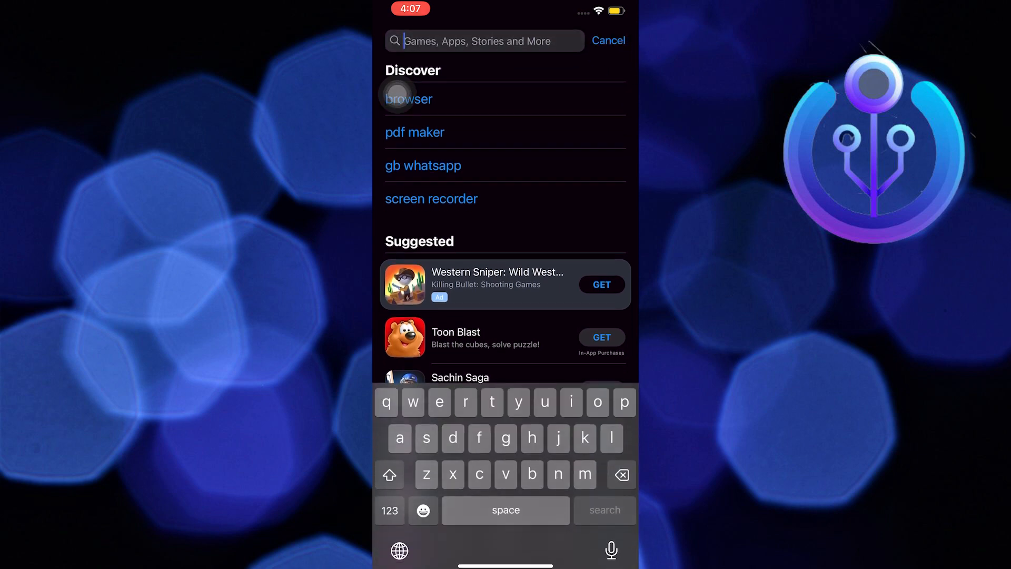
type("audi")
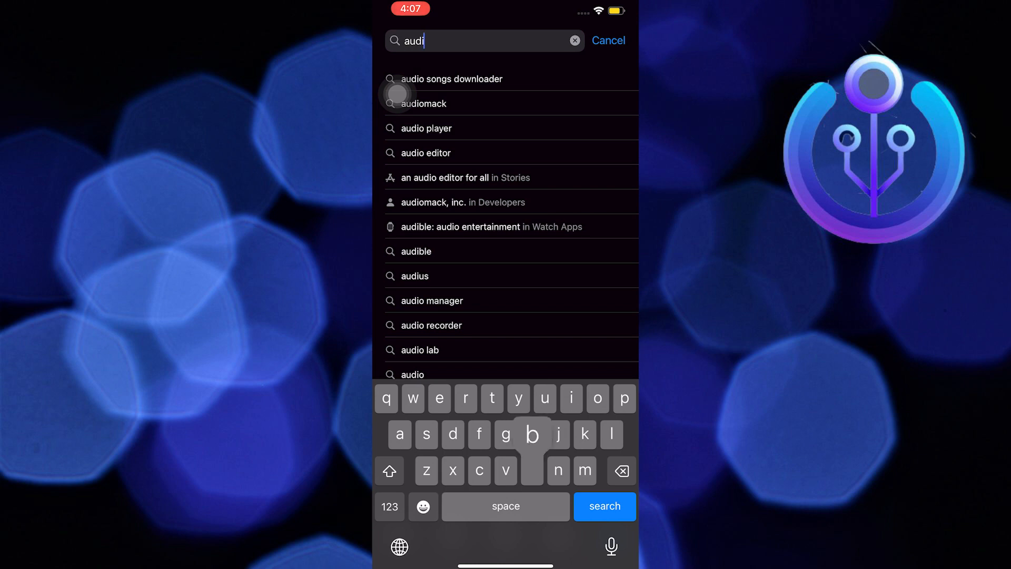
left_click(416, 251)
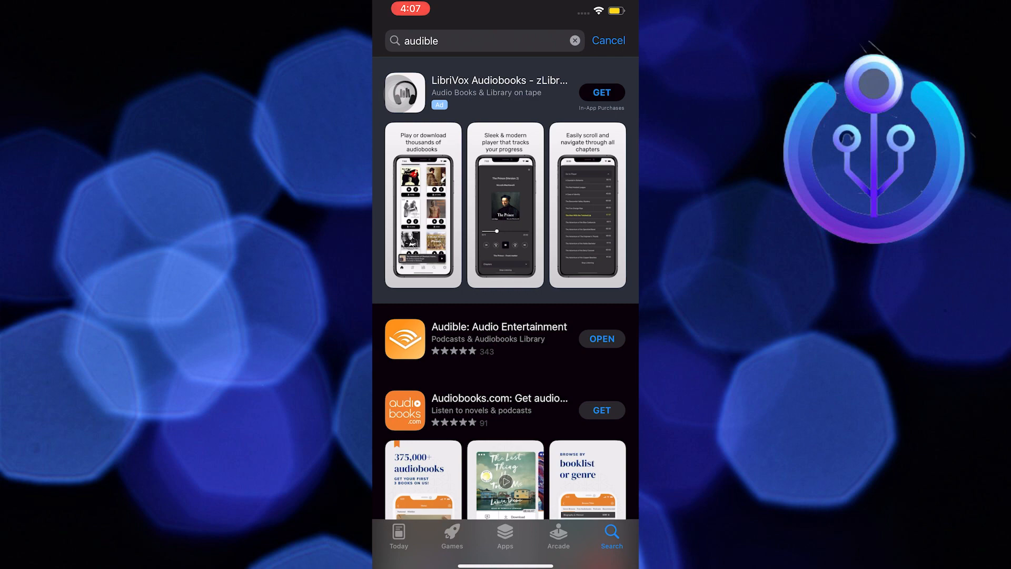
Open the Audible: Audio Entertainment product page from the search results.
left_click(499, 339)
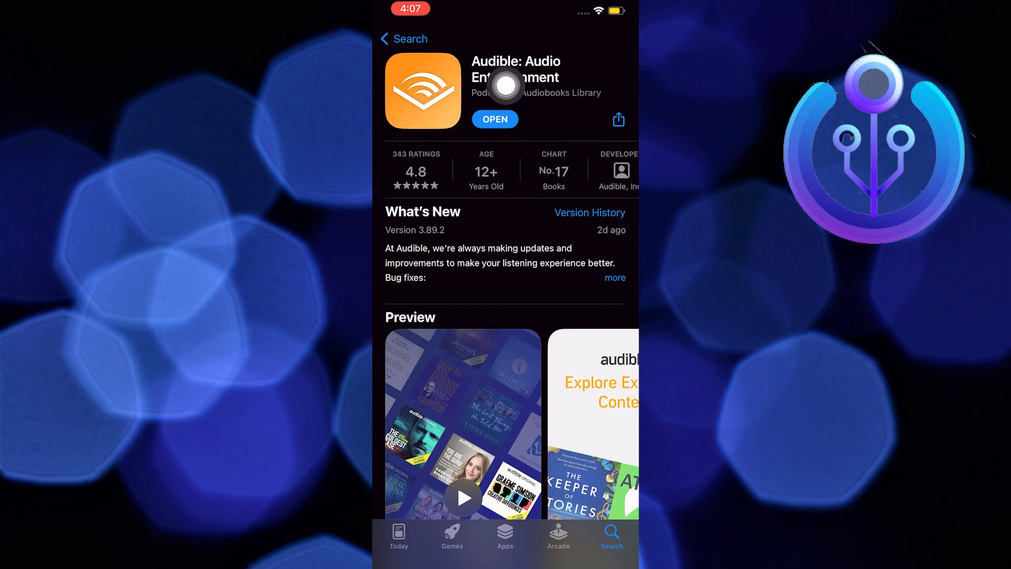
mouse_move(525, 155)
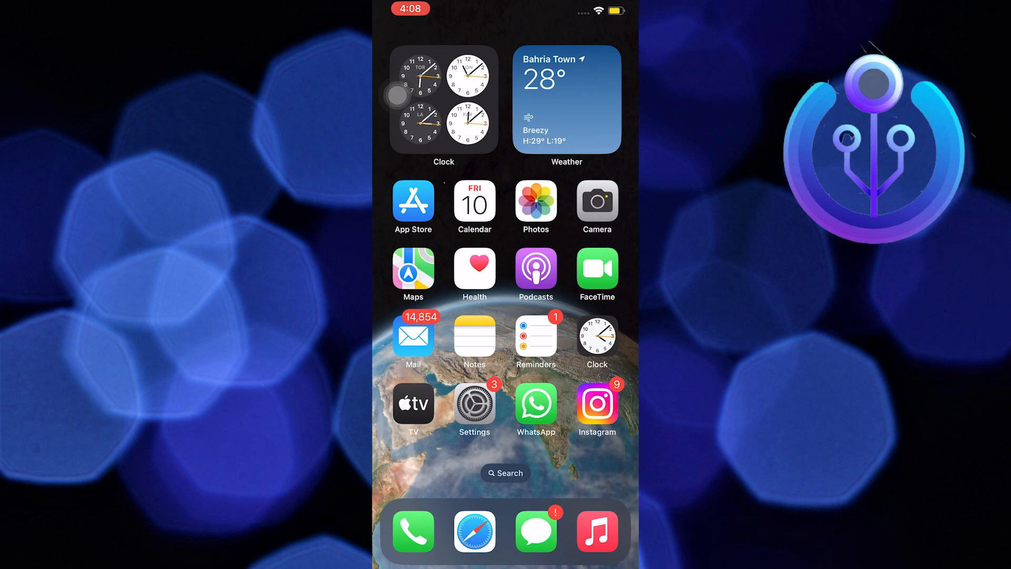
Launch Settings and scroll through it to reach General.
left_click(474, 403)
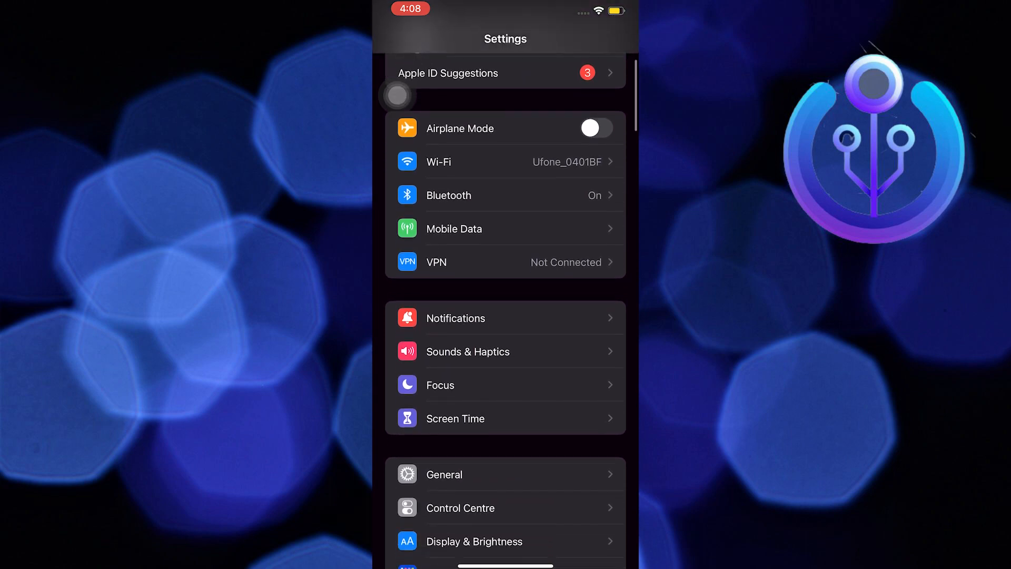
scroll("down", 3)
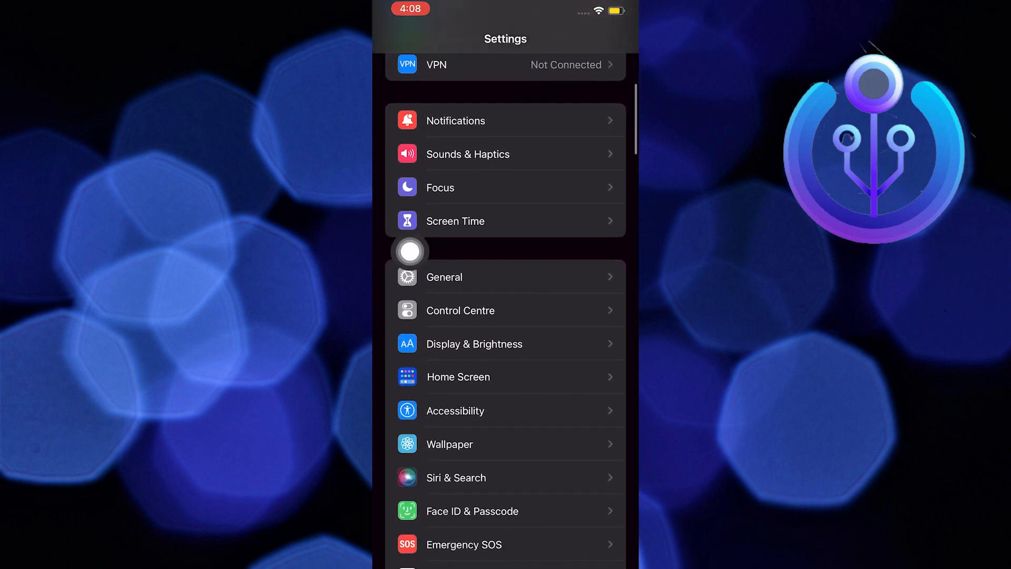
scroll("up", 3)
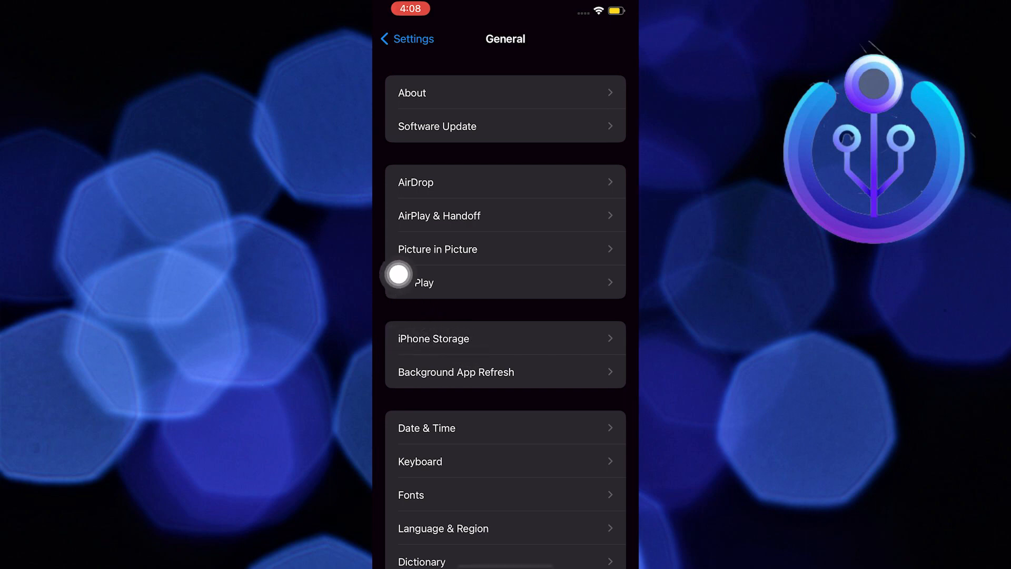
Open iPhone Storage and select Audible to view its 122.8 MB storage details.
left_click(505, 338)
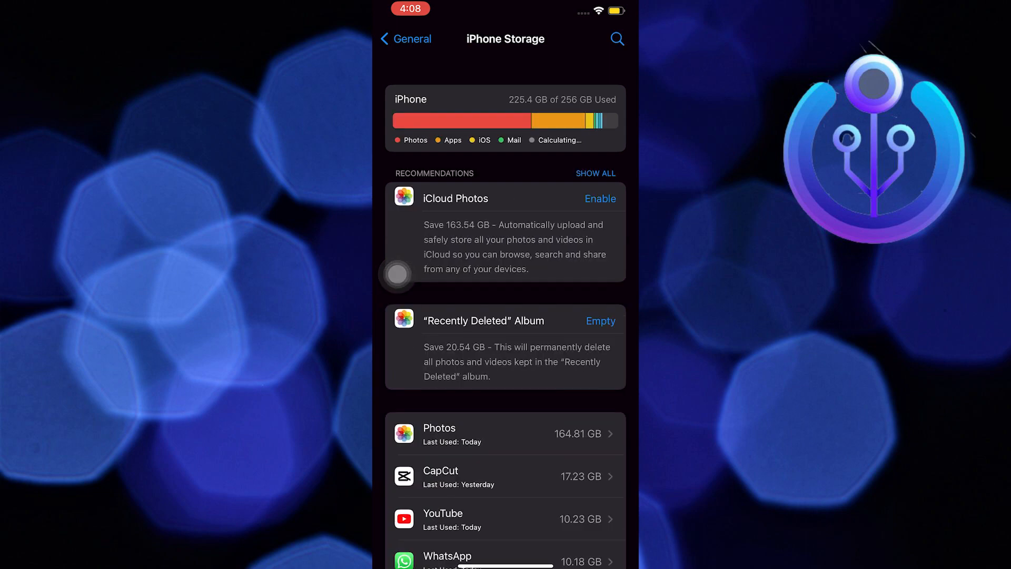
left_click(616, 40)
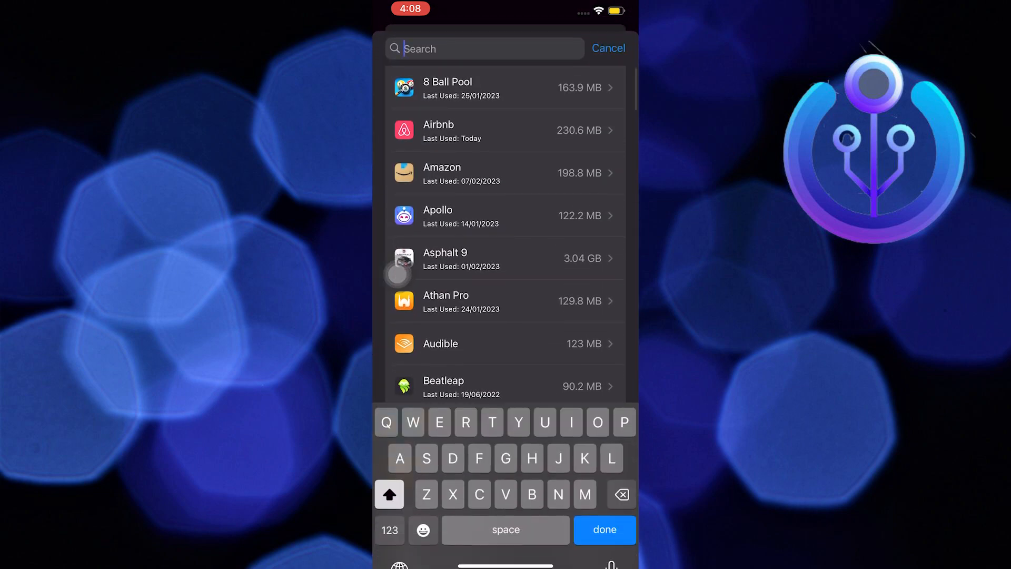
left_click(505, 342)
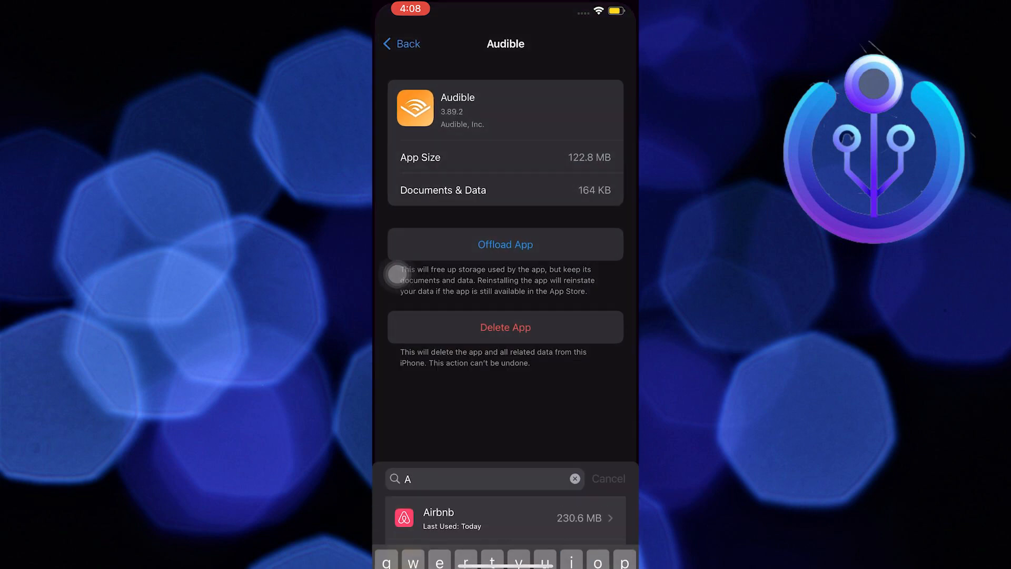